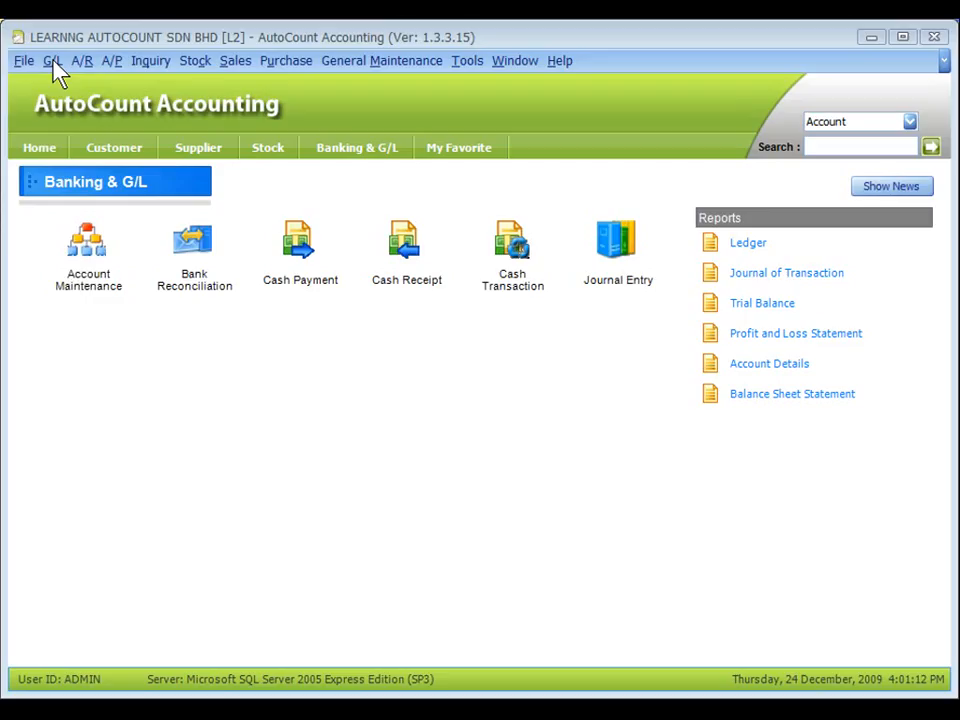
Open the G/L menu to show its entry, maintenance and report options
click(51, 61)
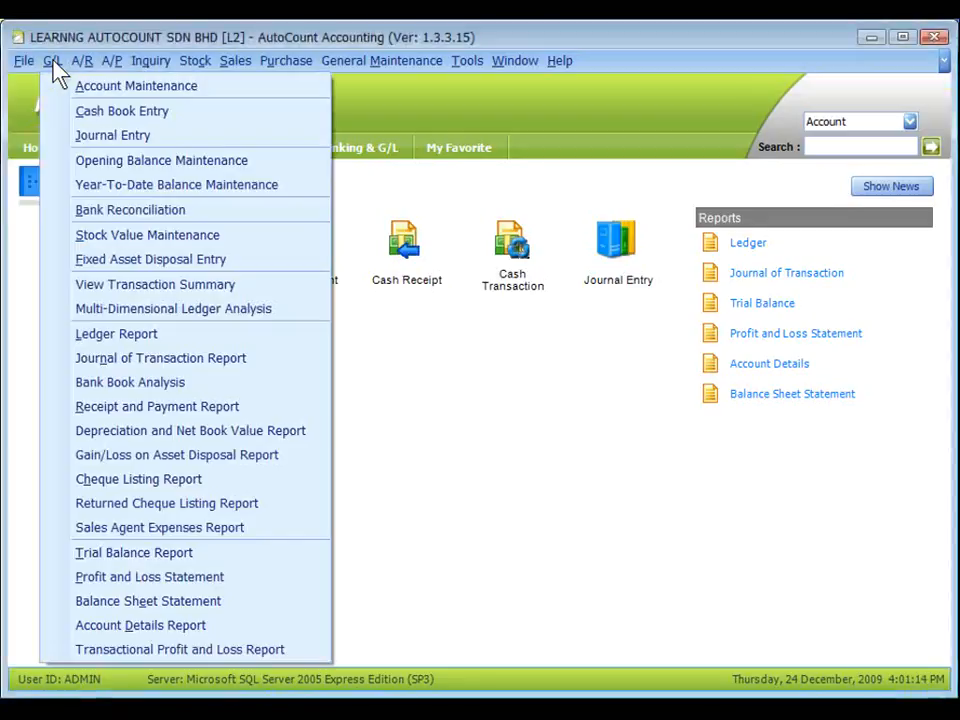
mouse_move(149, 576)
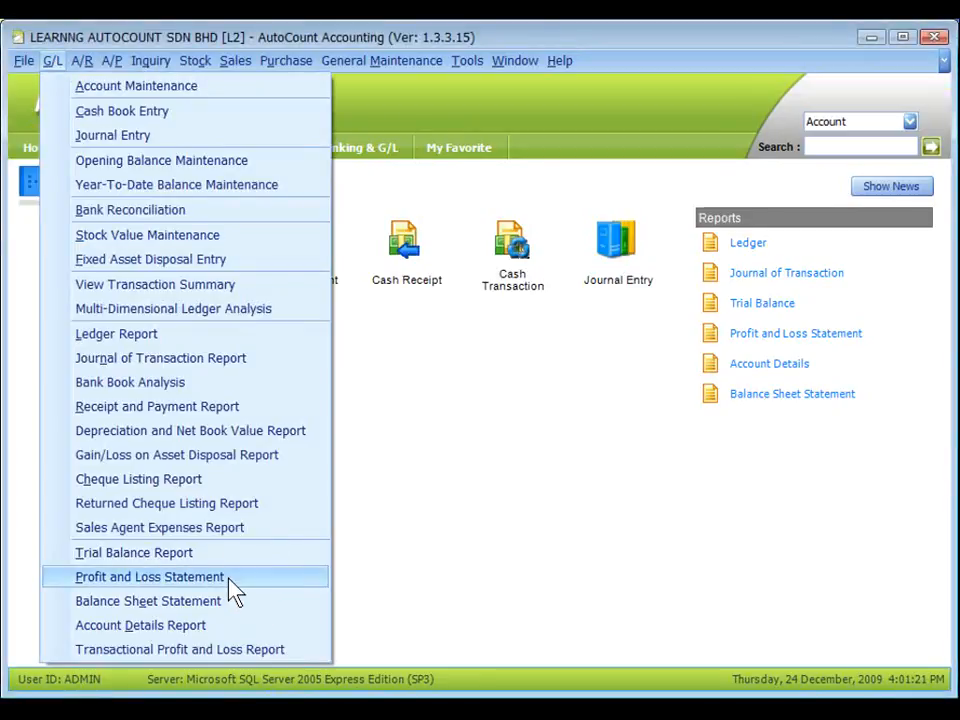
Open Profit and Loss Statement and review its Date, Report Title and Options fields
click(148, 576)
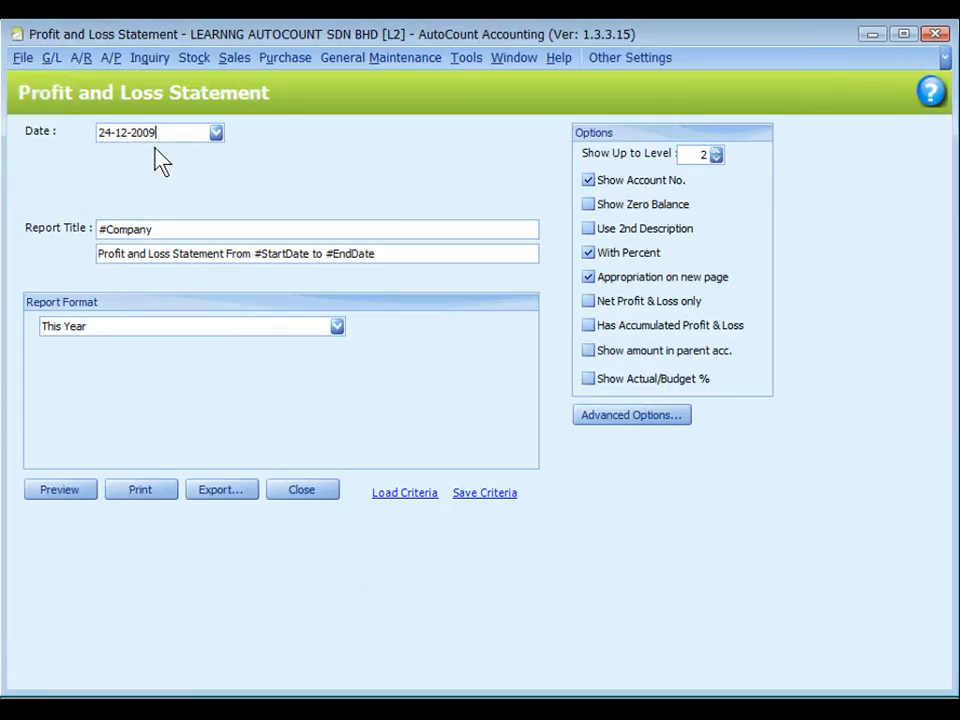
mouse_move(180, 160)
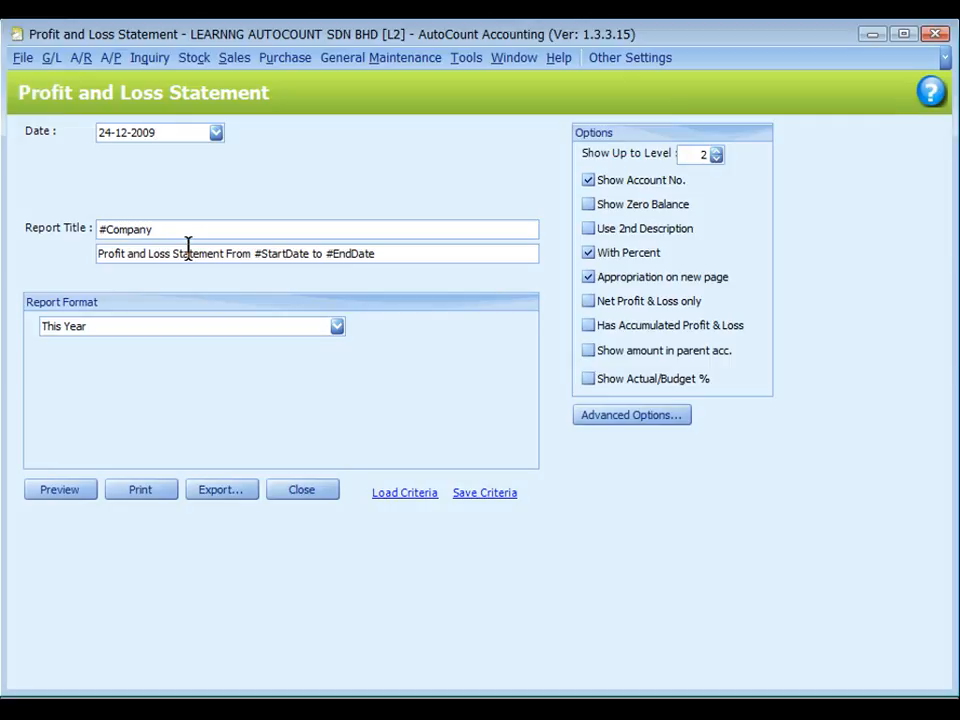
click(150, 132)
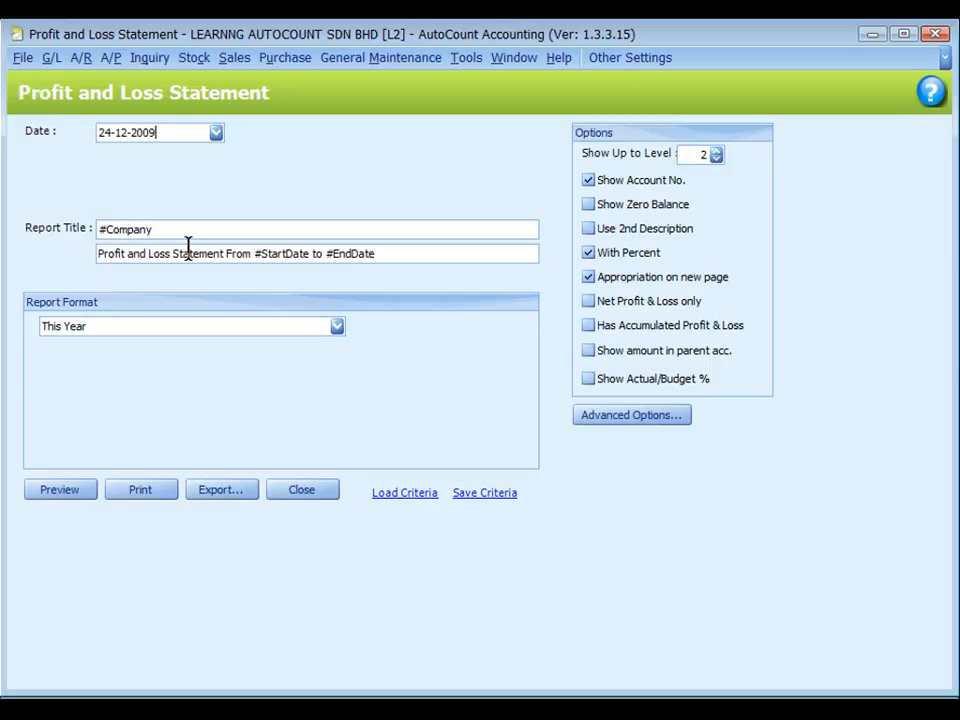
mouse_move(185, 282)
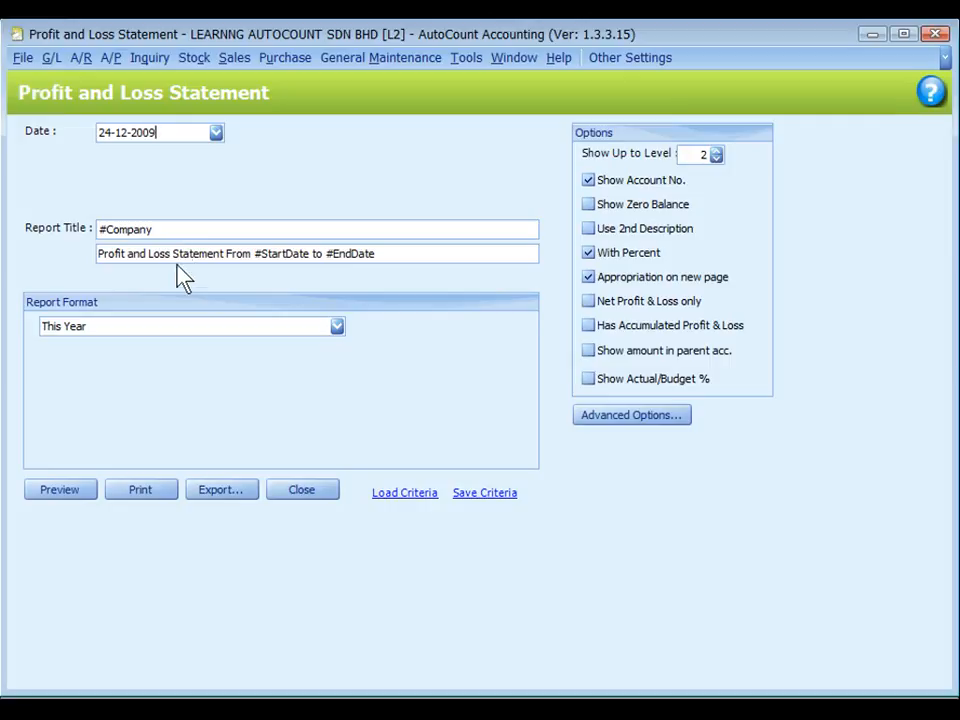
mouse_move(123, 272)
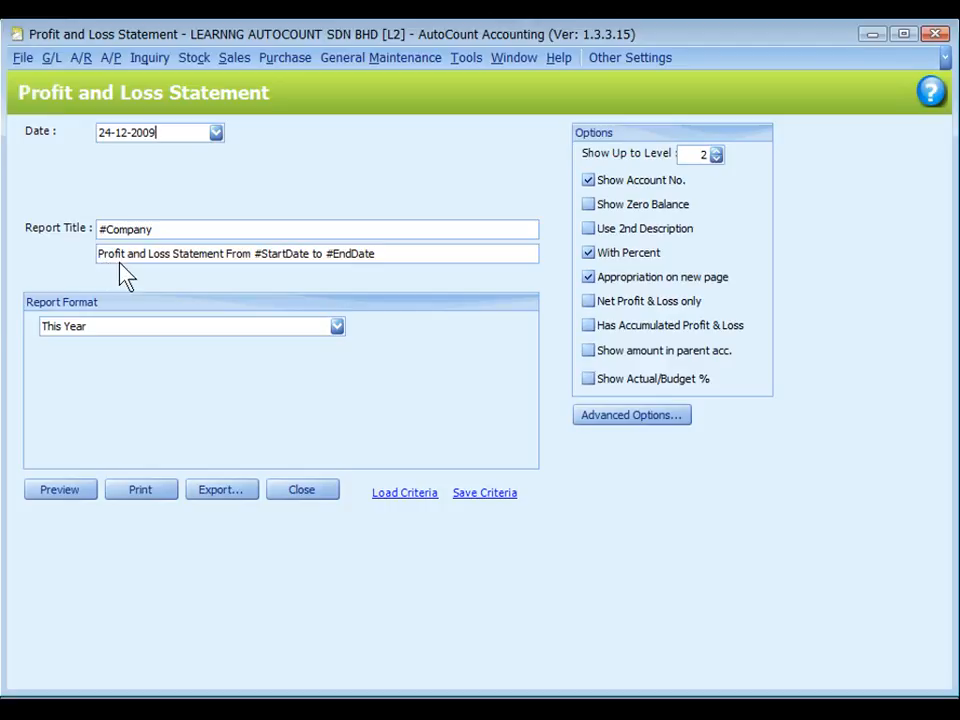
mouse_move(255, 280)
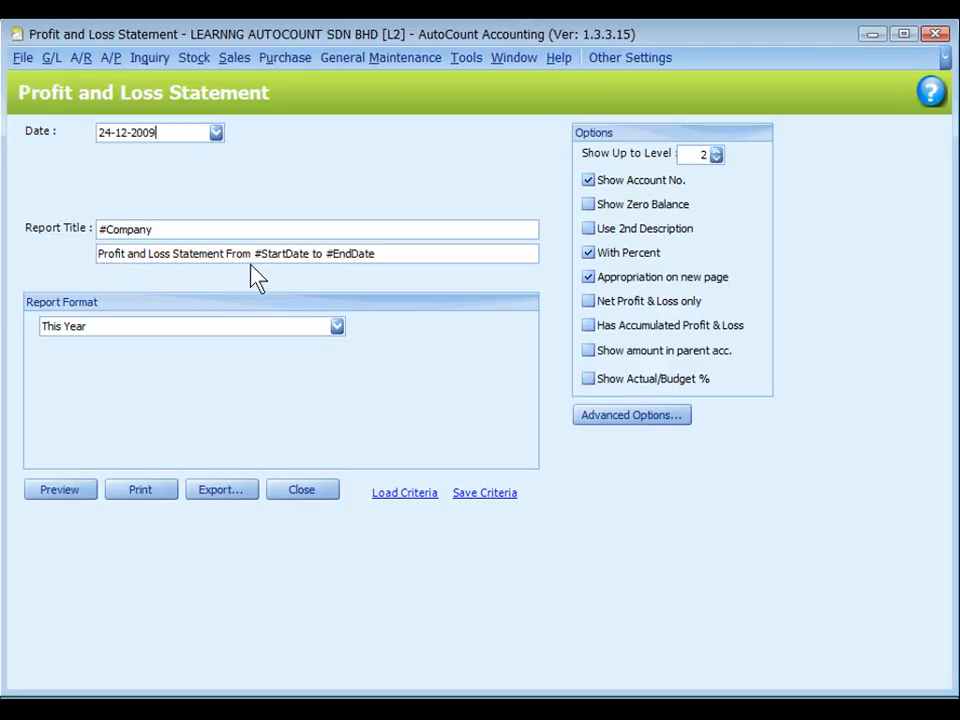
mouse_move(308, 280)
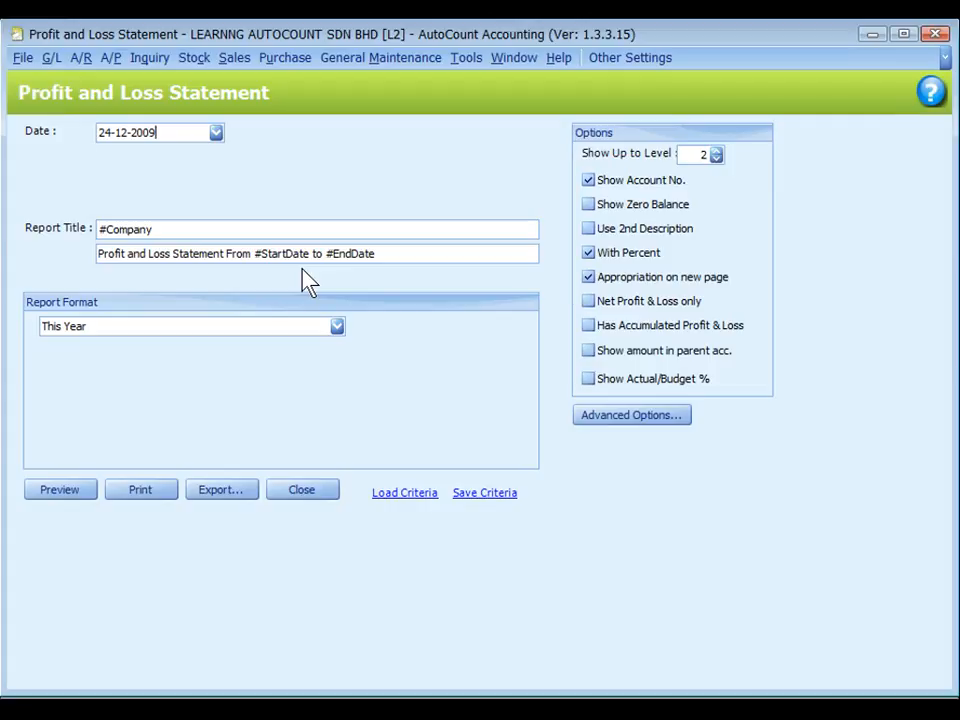
mouse_move(468, 277)
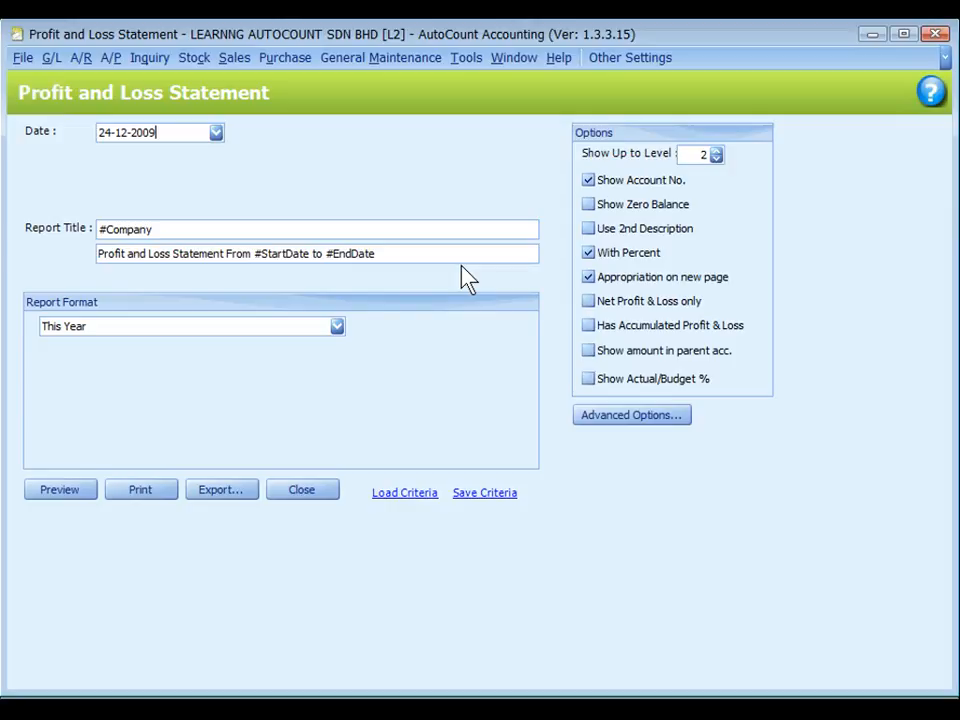
mouse_move(165, 162)
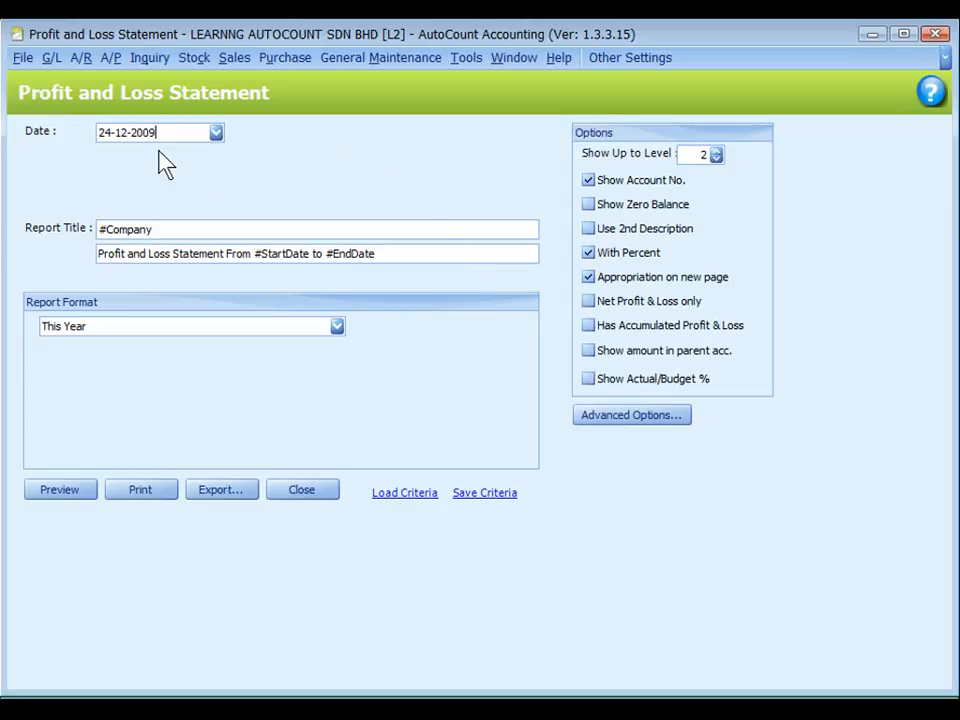
mouse_move(484, 492)
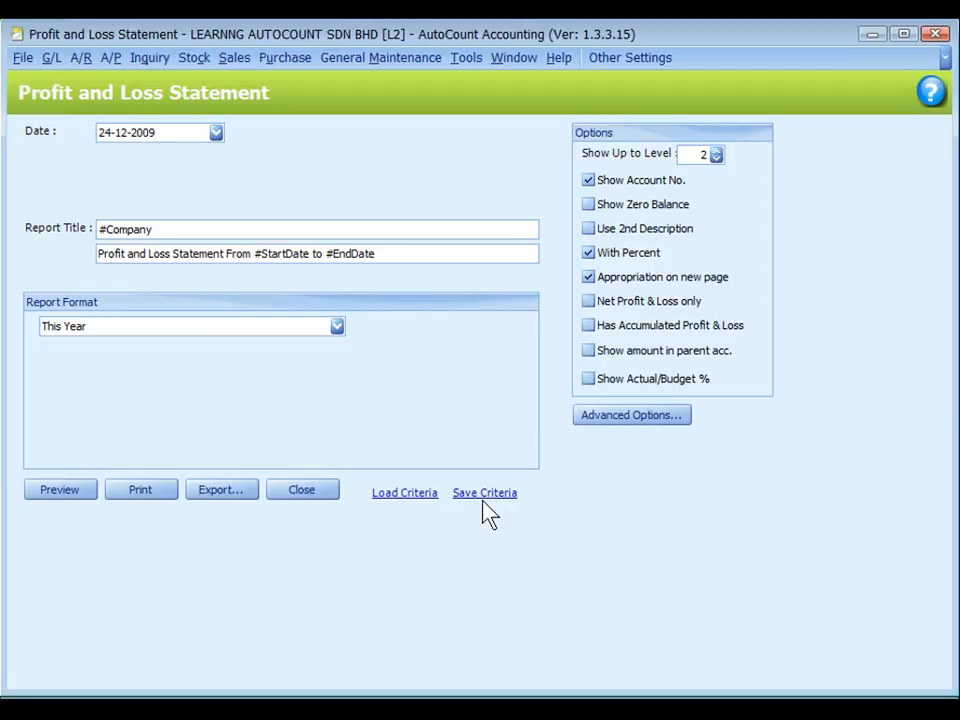
mouse_move(404, 492)
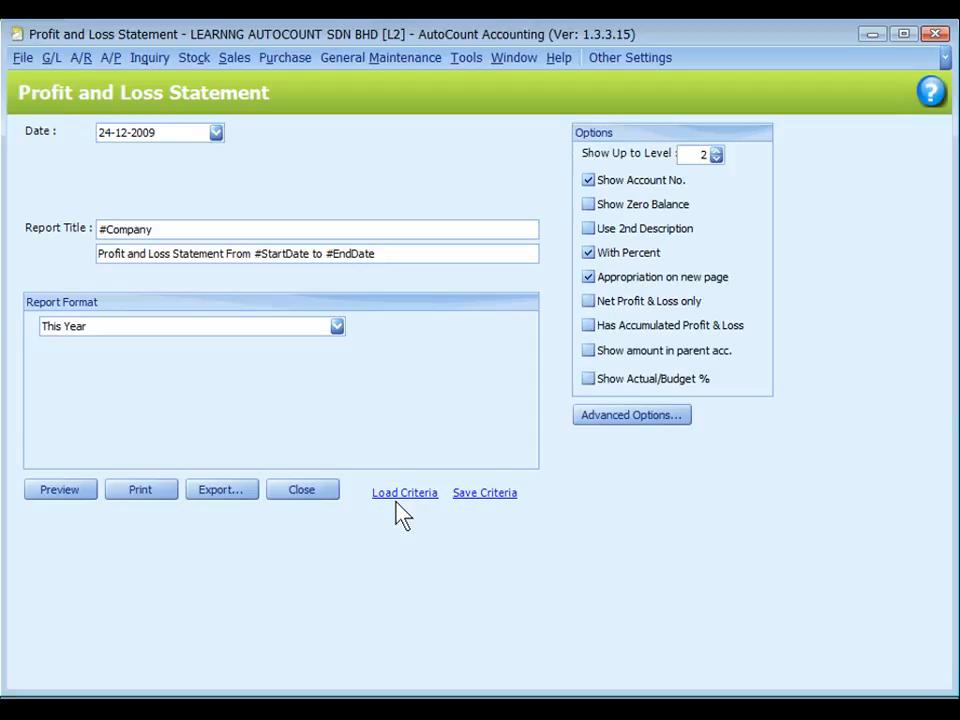
click(150, 132)
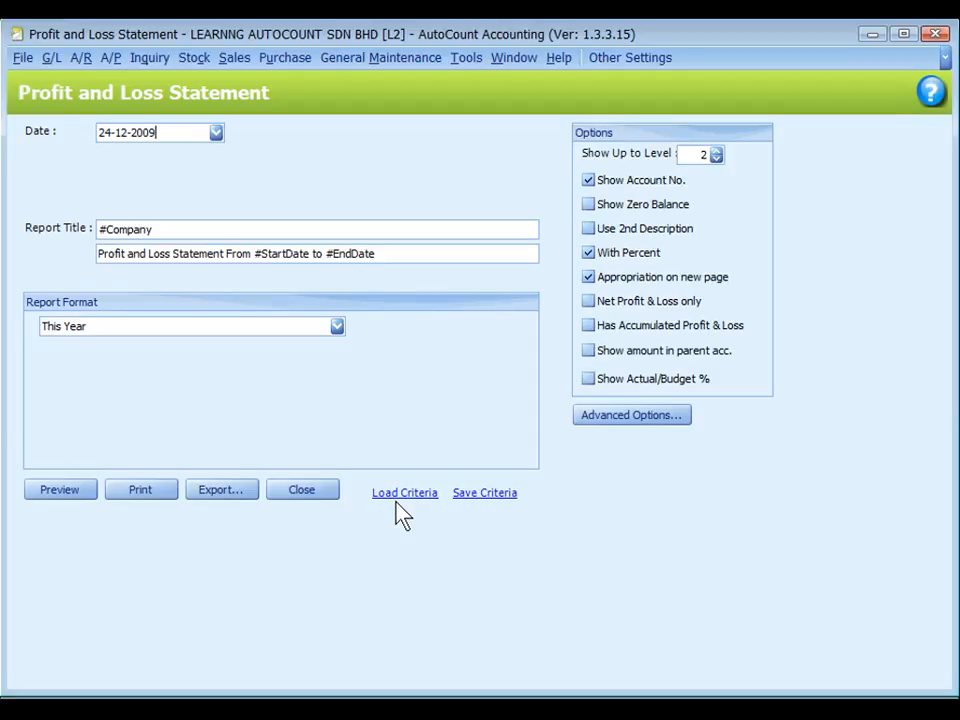
mouse_move(180, 352)
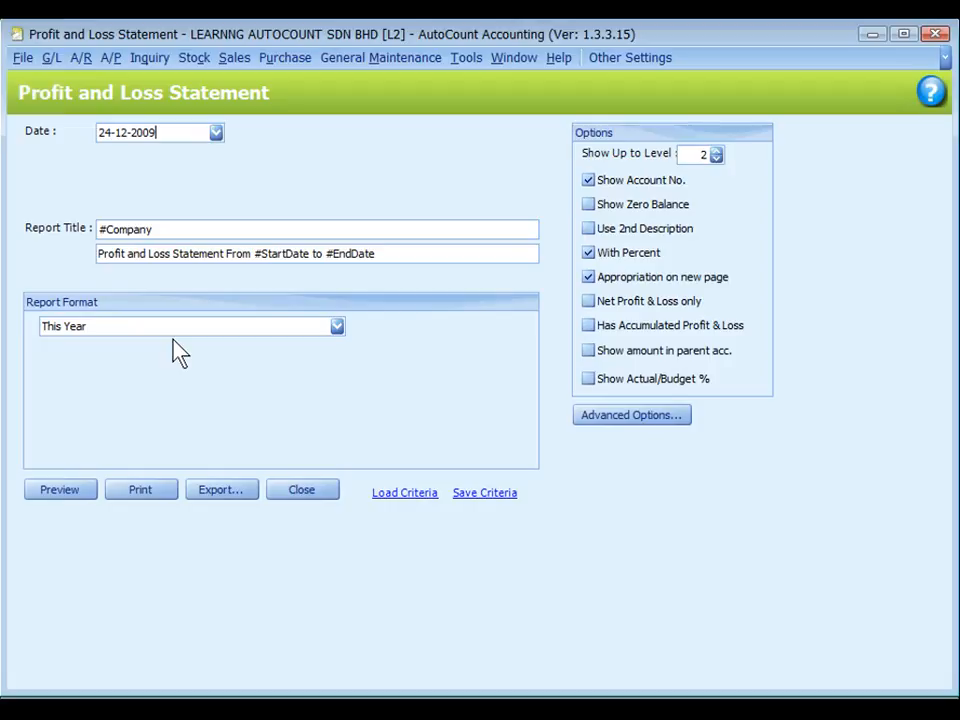
Set the report format to Months Comparison
click(337, 326)
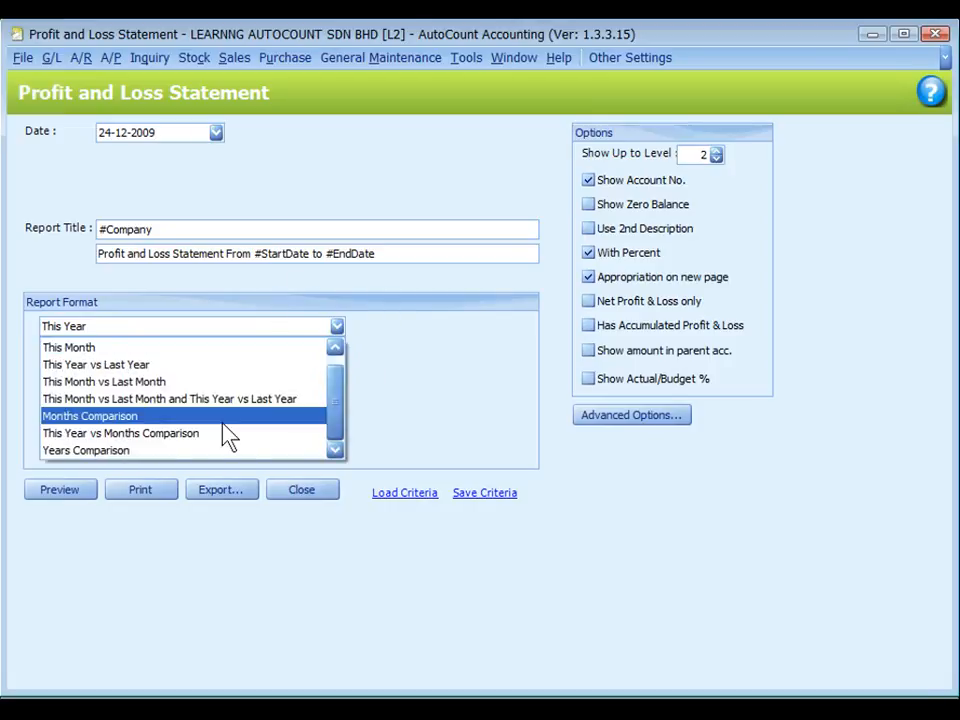
mouse_move(218, 438)
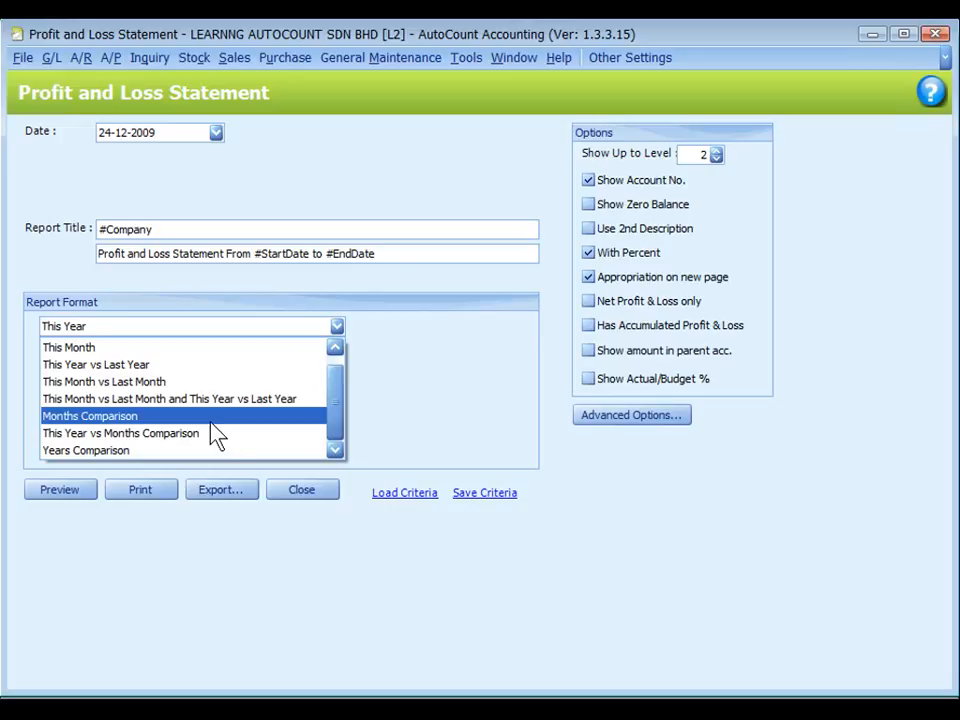
click(90, 415)
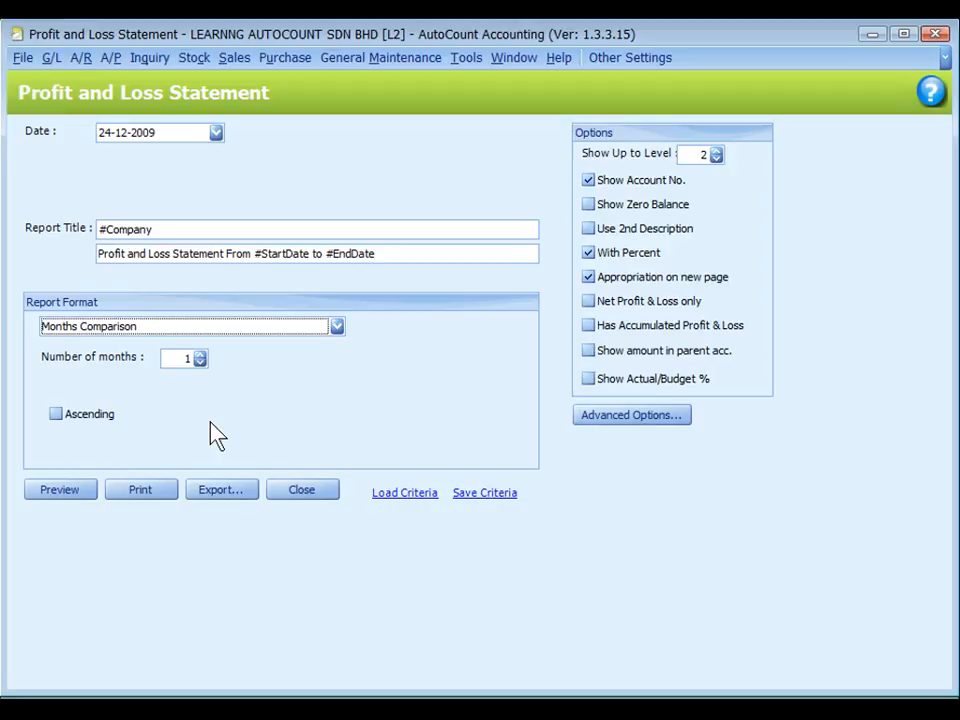
mouse_move(133, 440)
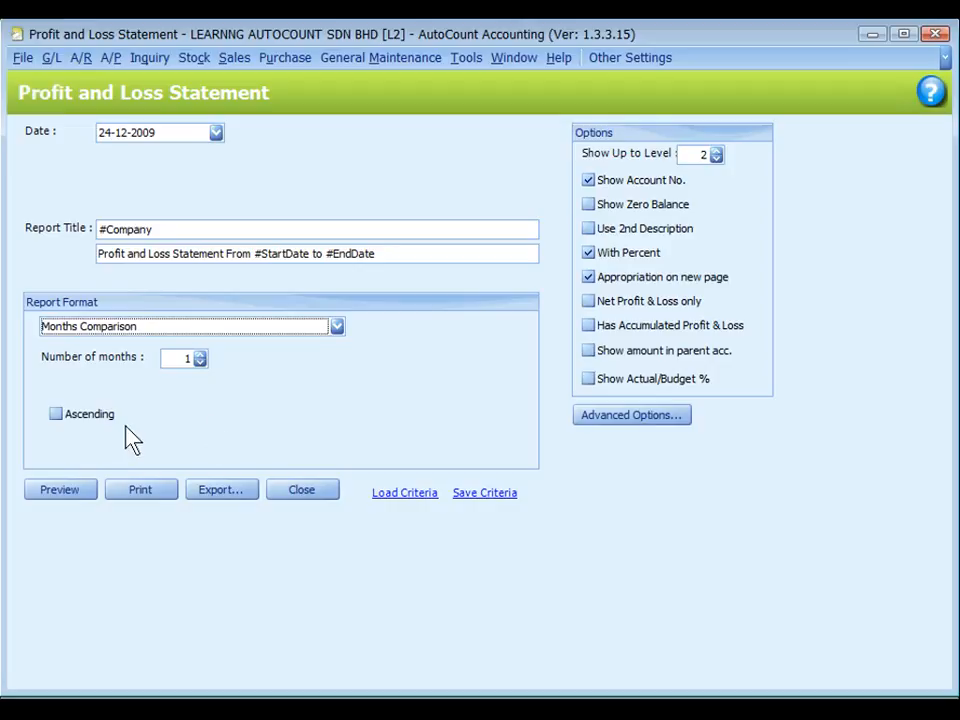
mouse_move(745, 168)
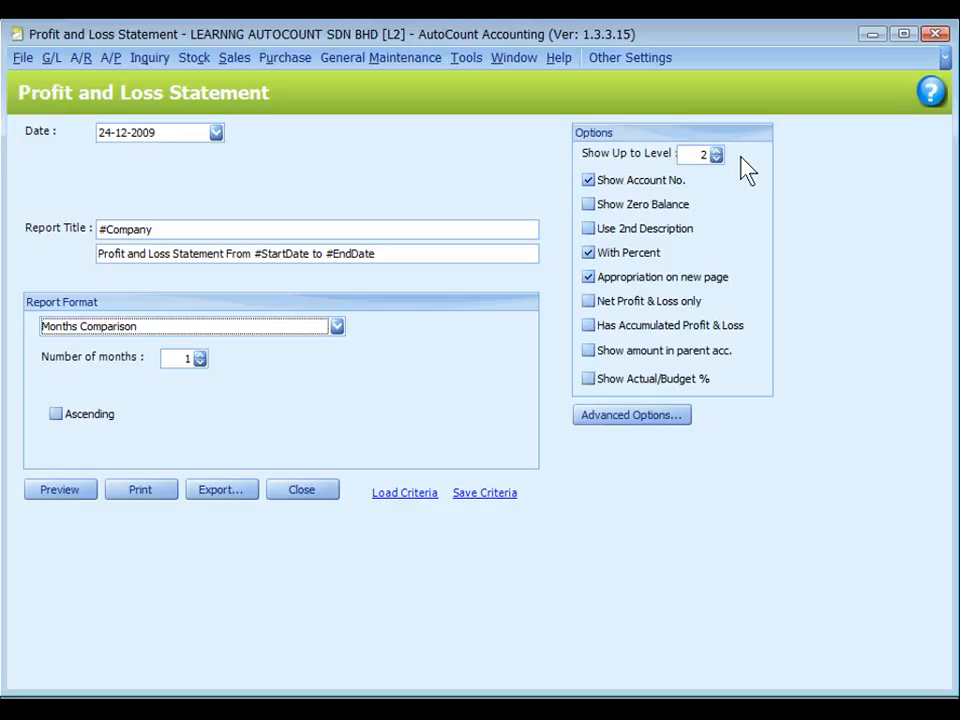
mouse_move(695, 197)
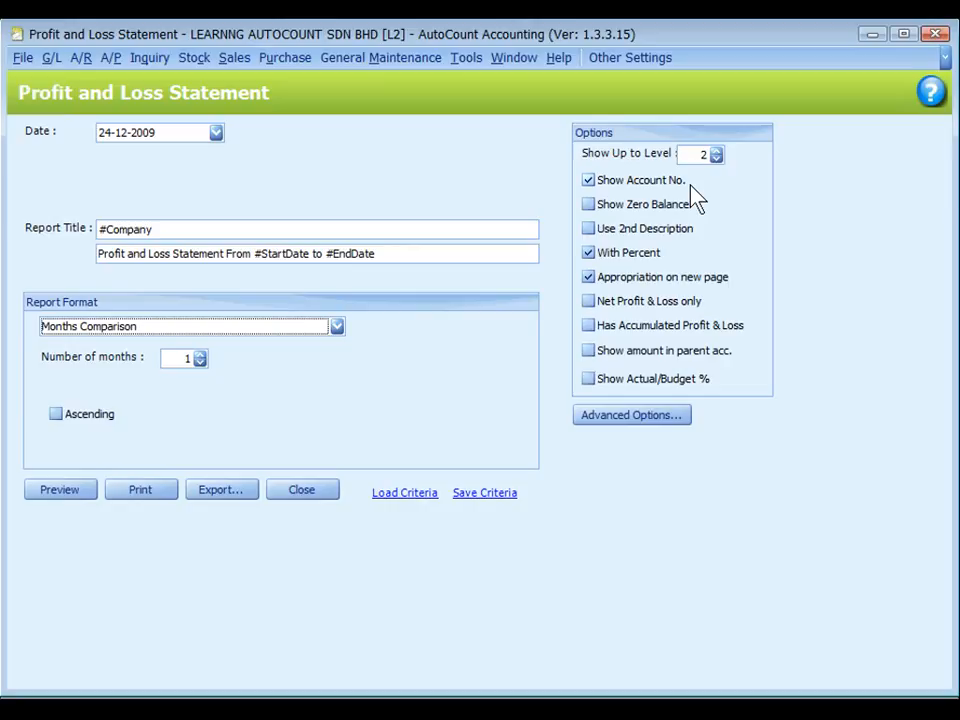
mouse_move(715, 225)
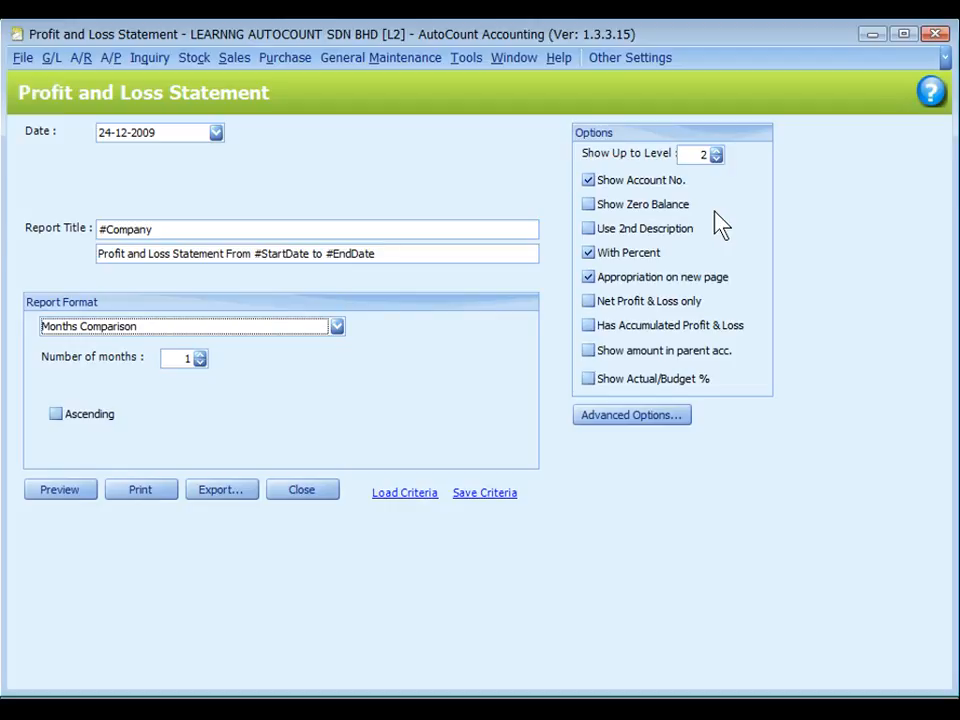
mouse_move(710, 238)
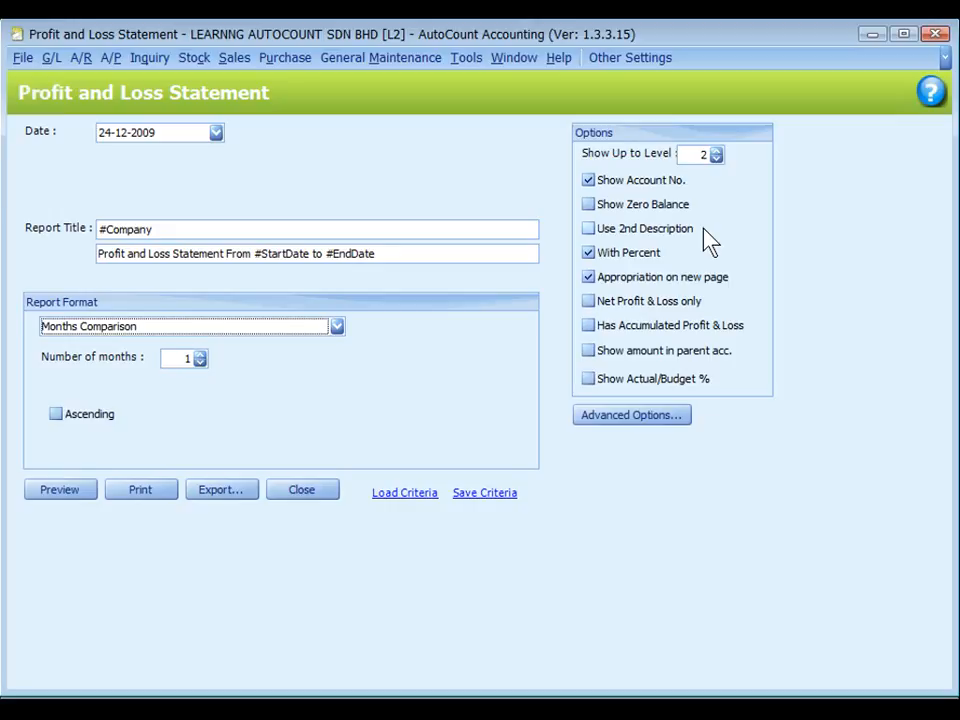
mouse_move(688, 260)
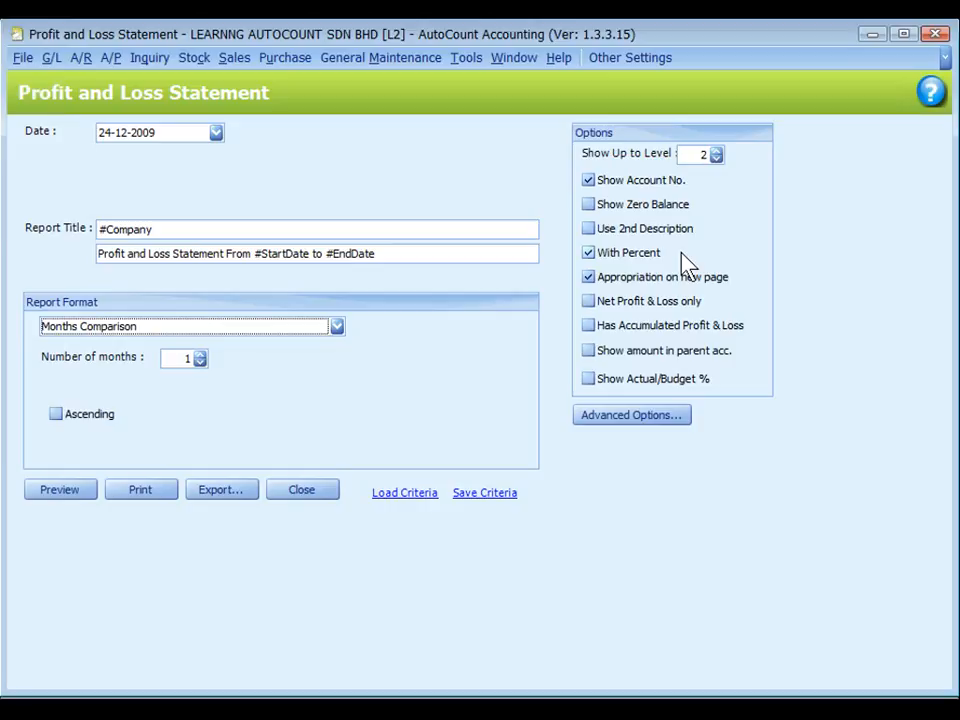
mouse_move(738, 297)
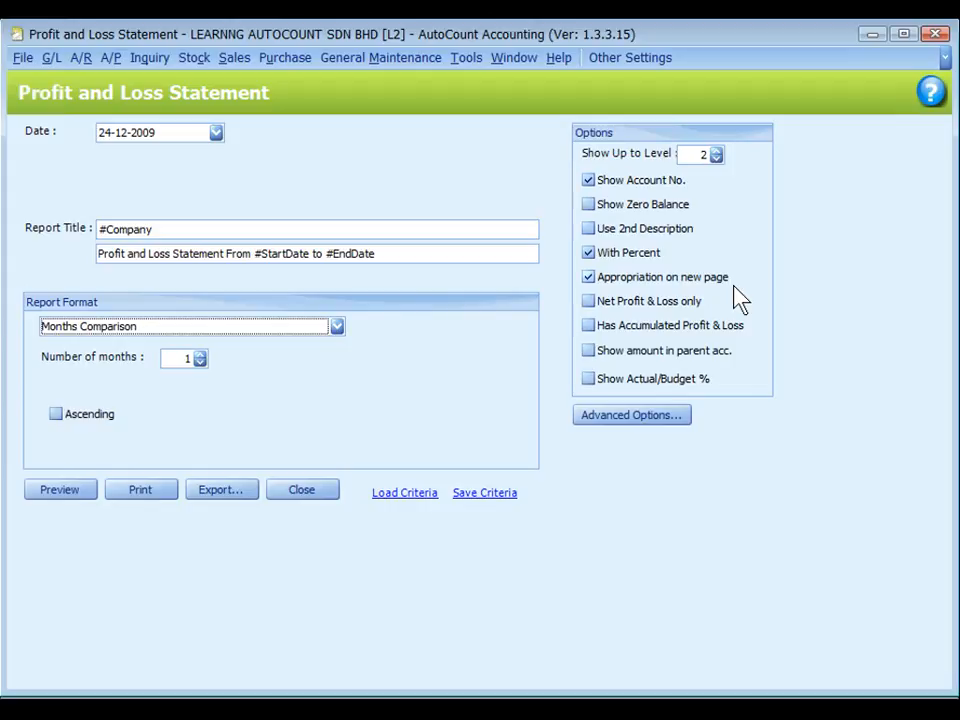
mouse_move(720, 317)
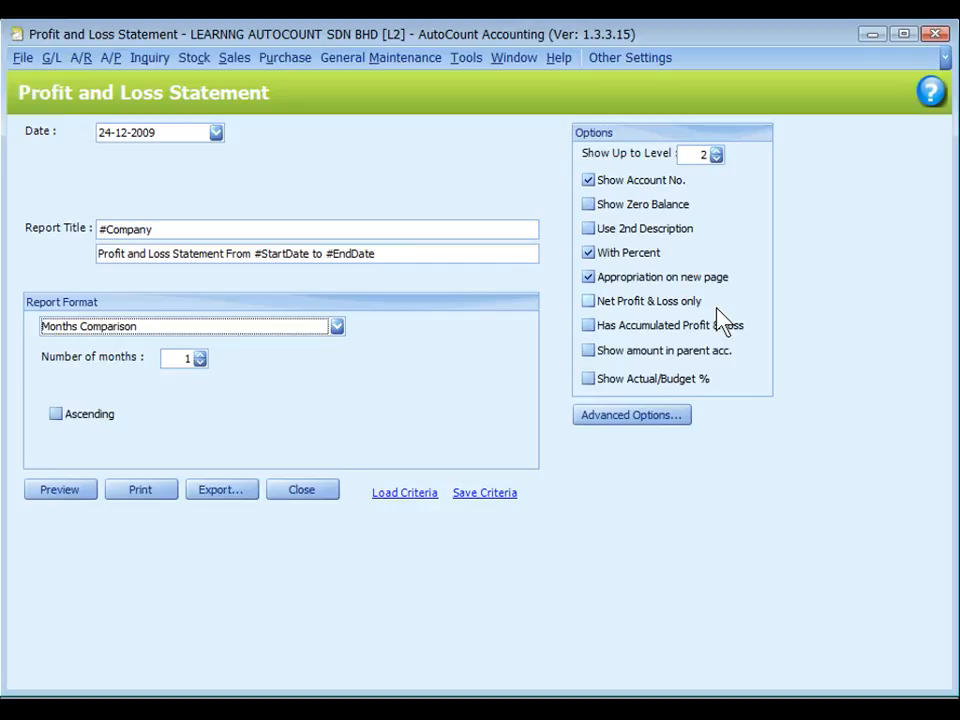
mouse_move(758, 348)
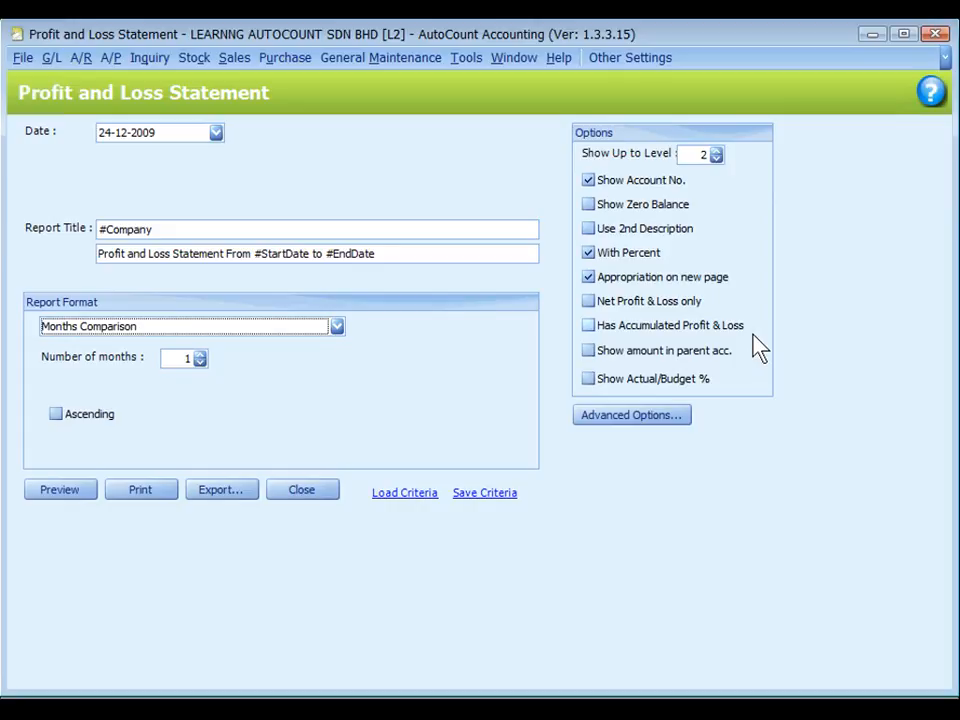
mouse_move(755, 370)
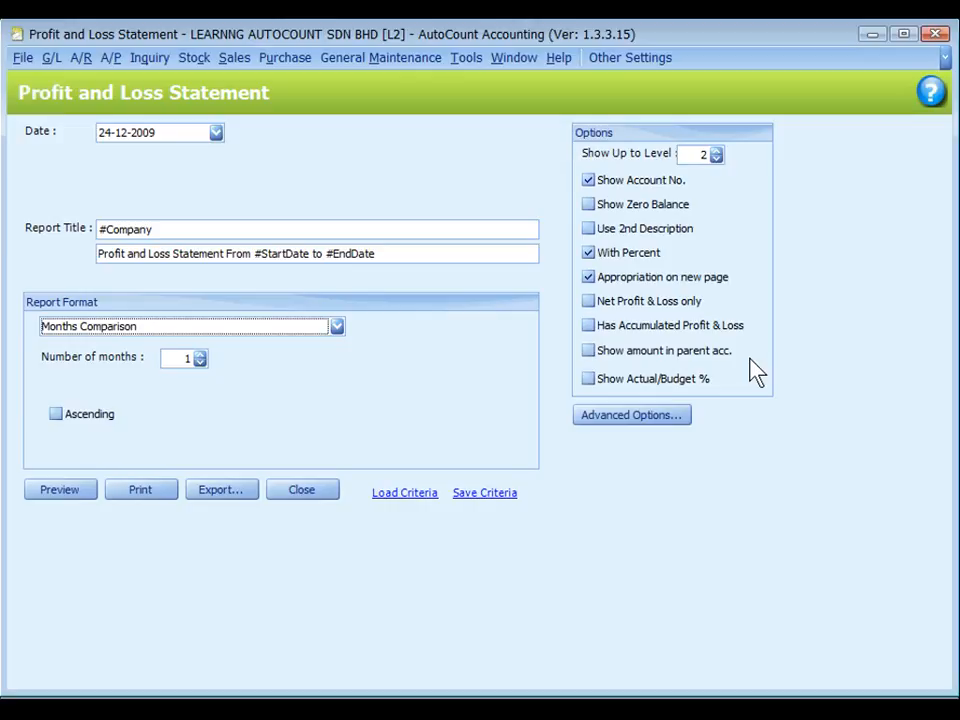
mouse_move(665, 165)
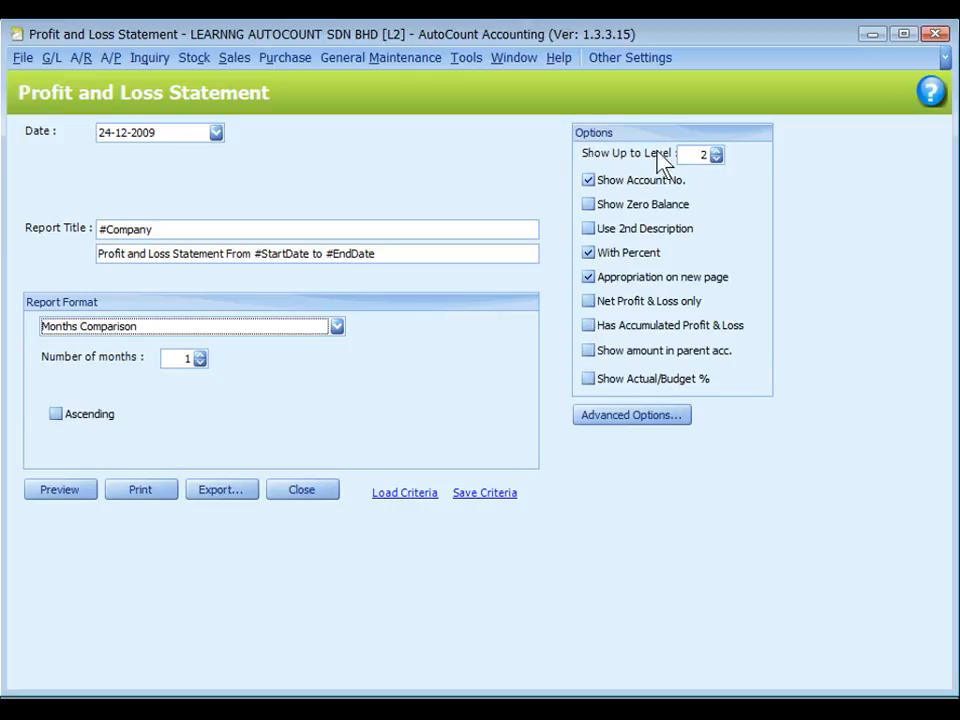
mouse_move(748, 368)
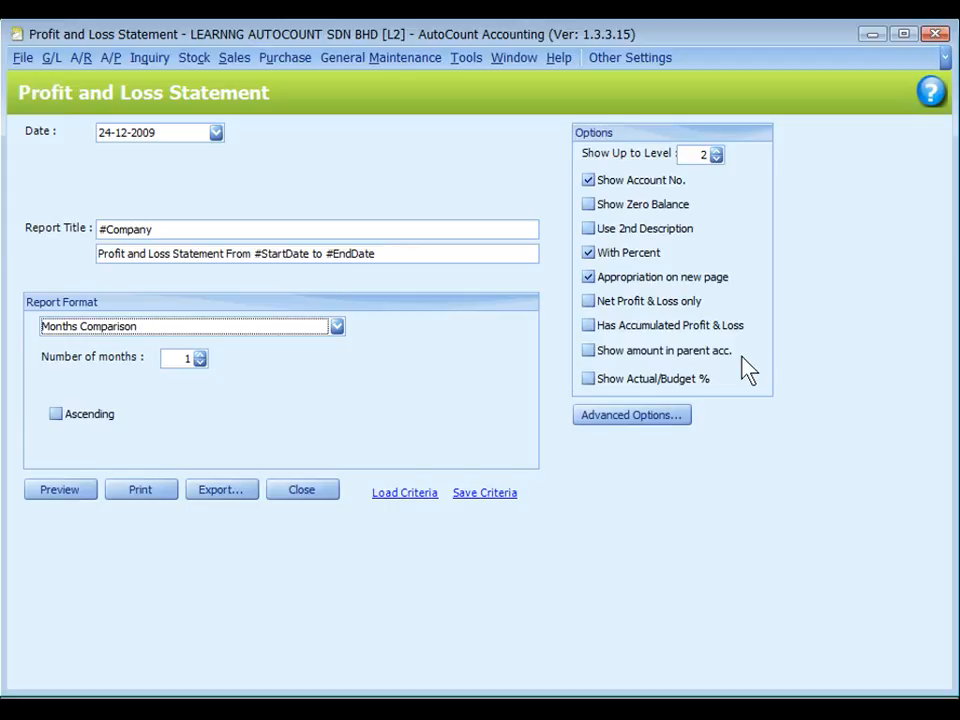
mouse_move(735, 390)
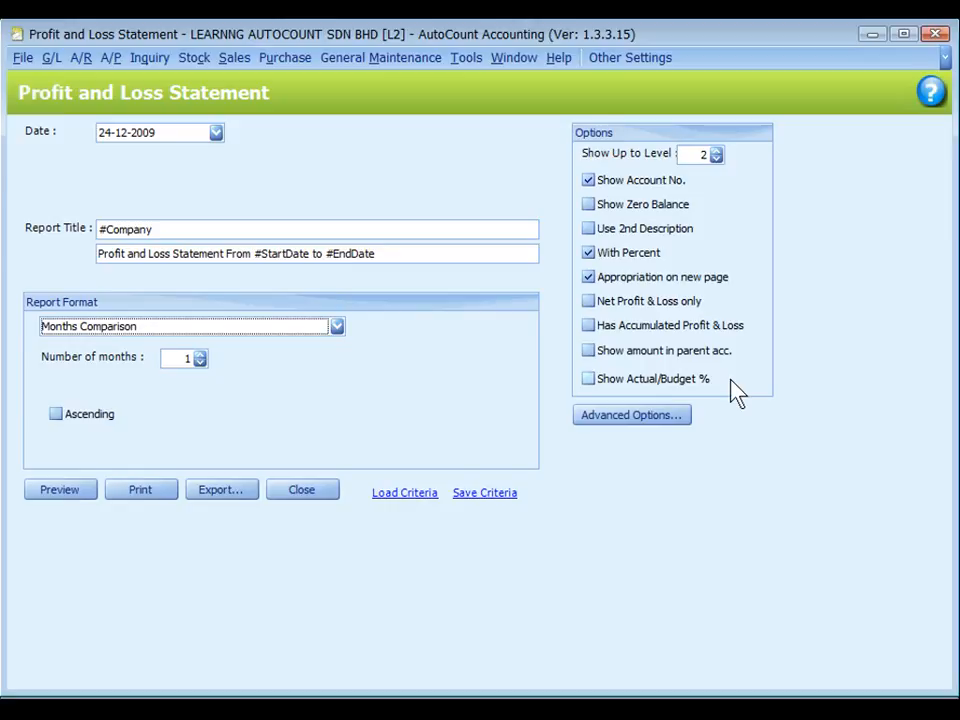
mouse_move(631, 415)
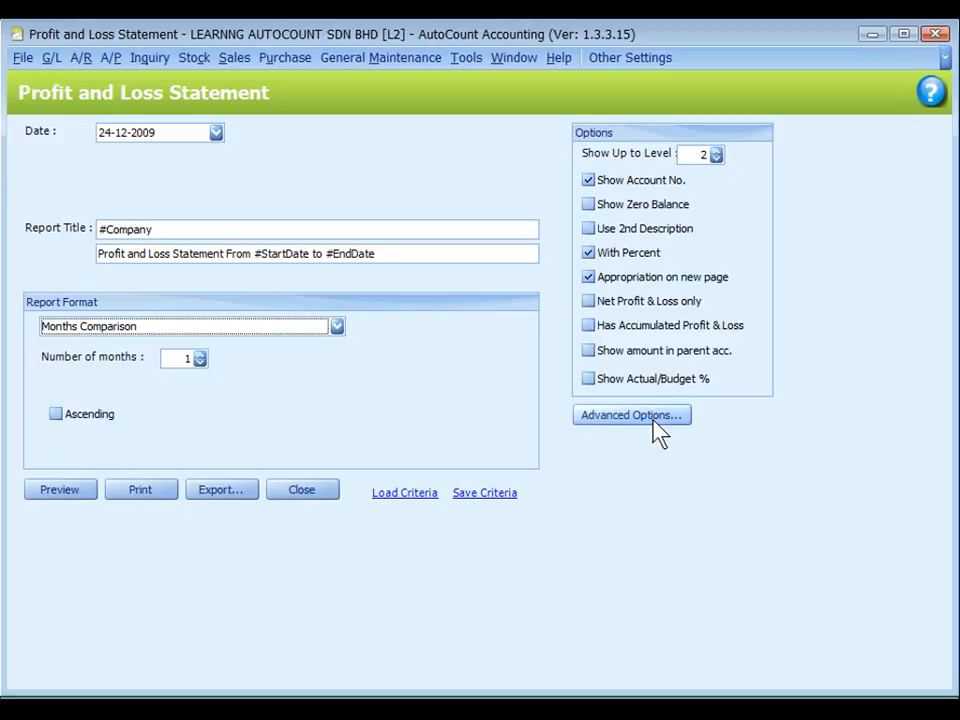
Review the header, paper, margin and column width advanced options, then cancel unchanged
click(631, 415)
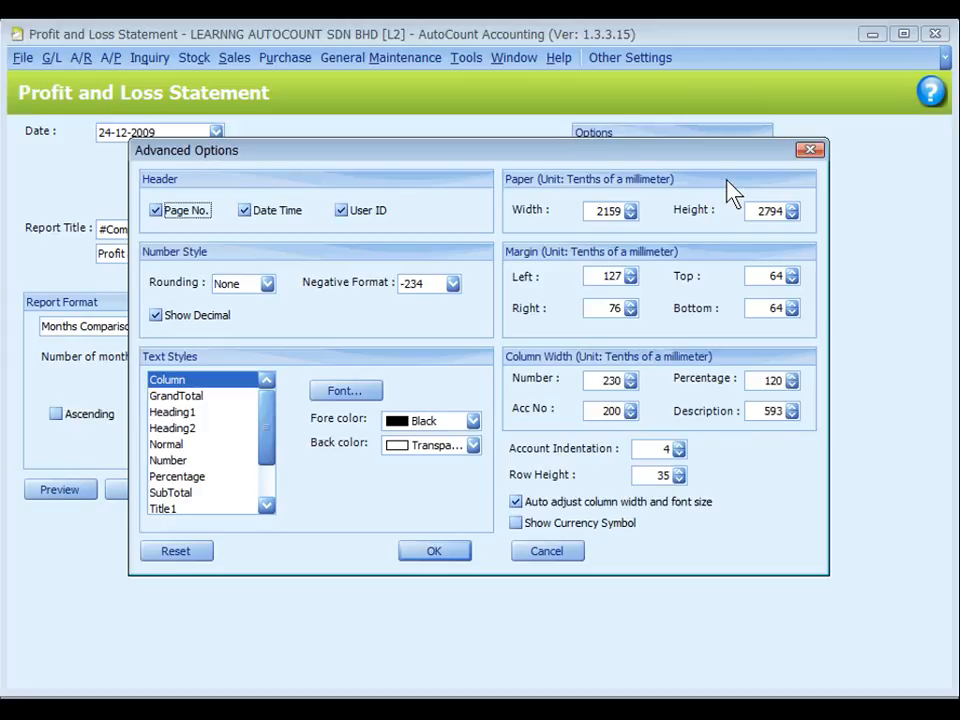
mouse_move(720, 195)
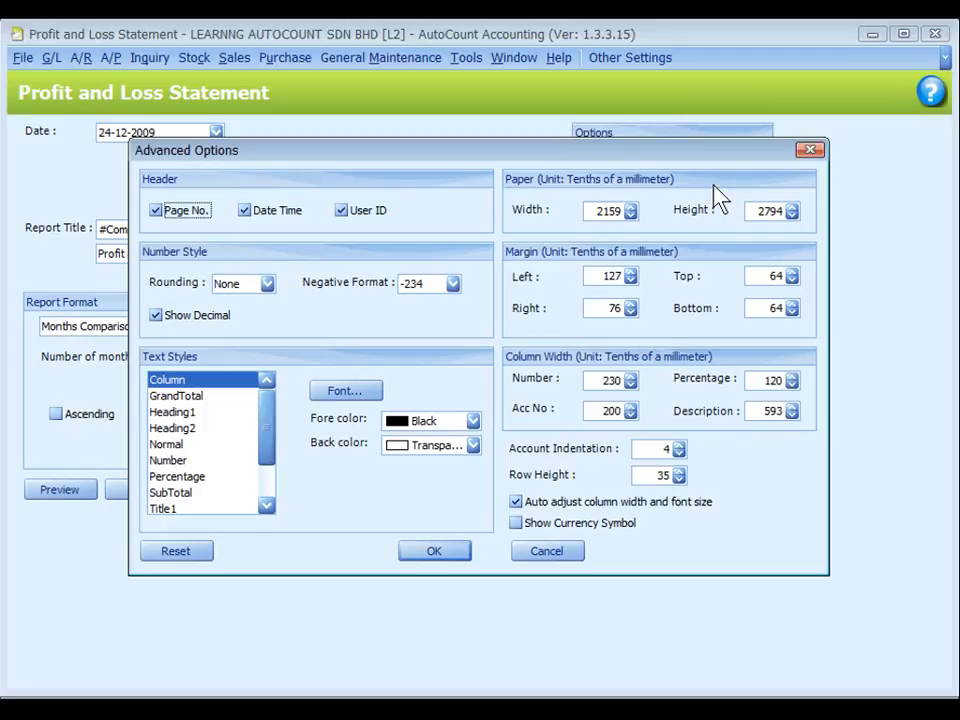
mouse_move(658, 228)
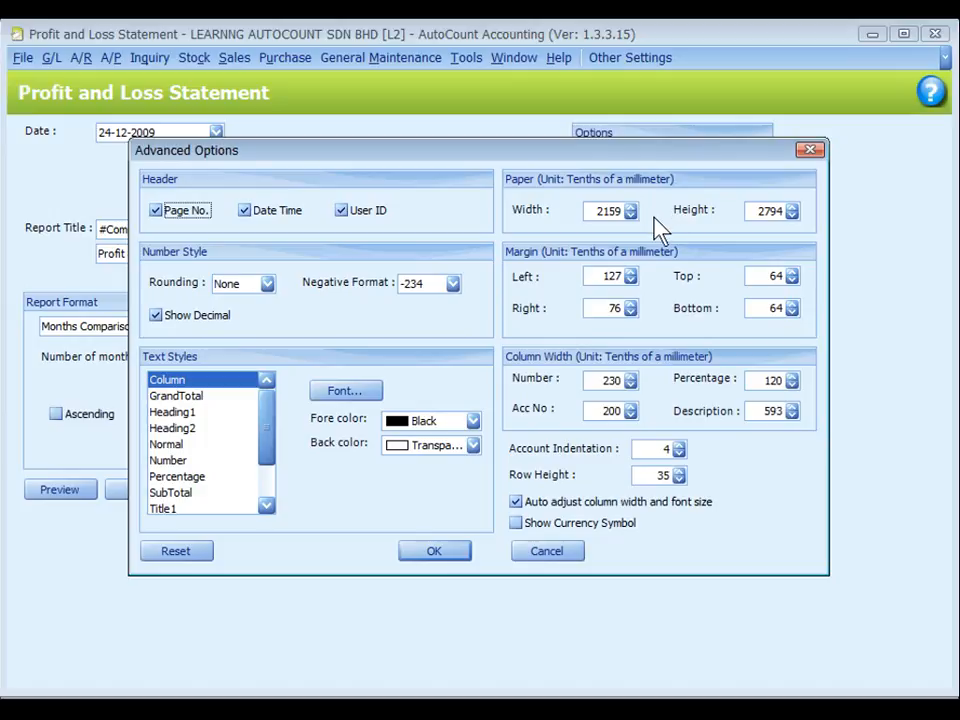
mouse_move(657, 303)
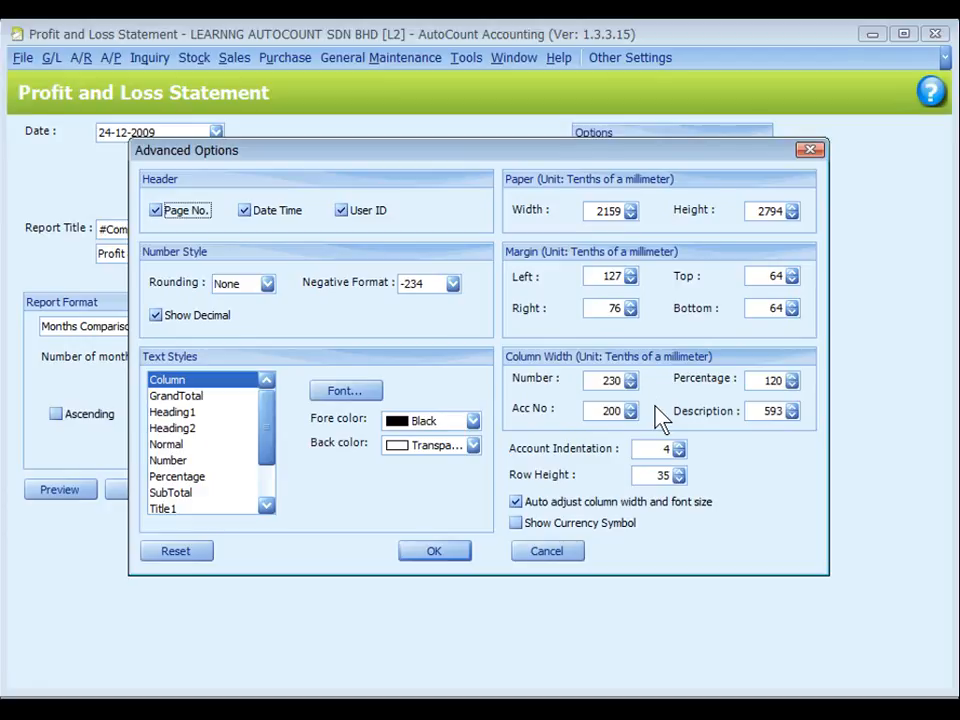
mouse_move(710, 467)
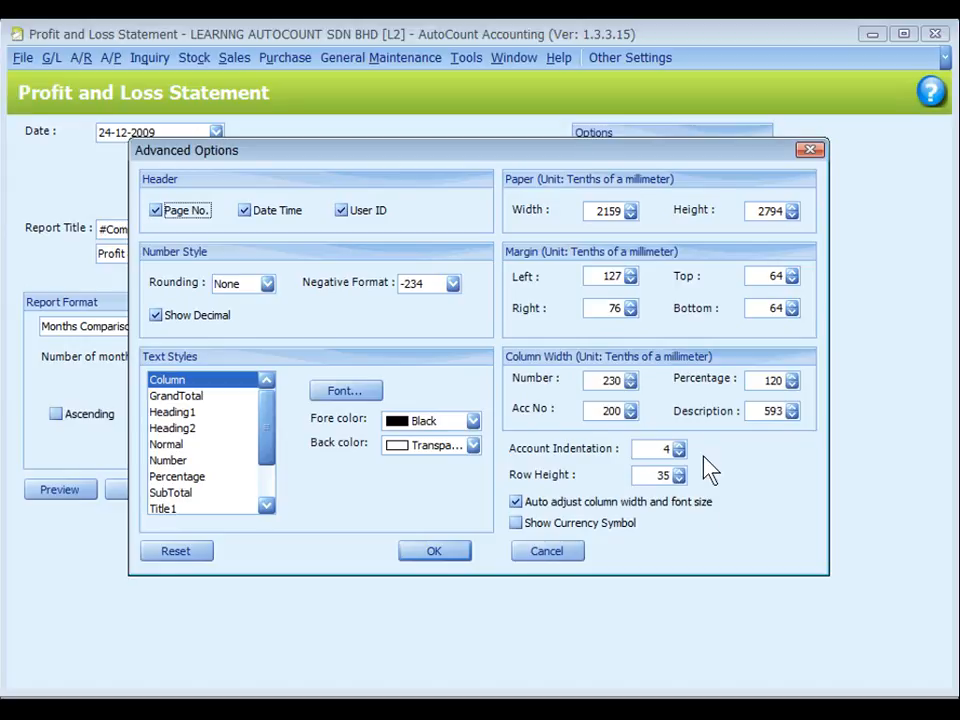
mouse_move(735, 520)
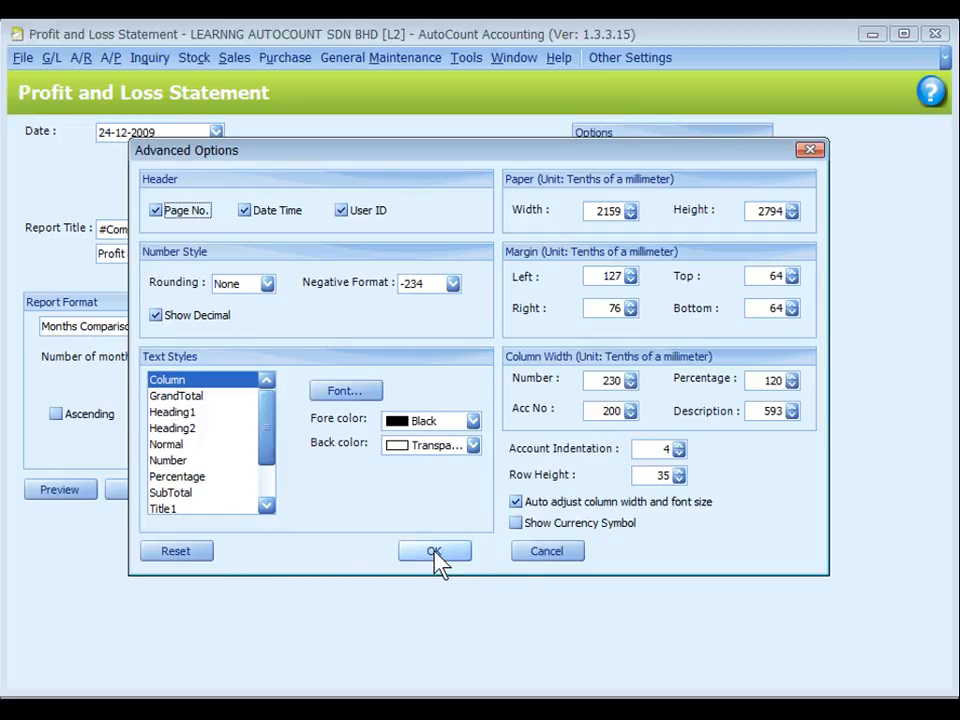
mouse_move(547, 551)
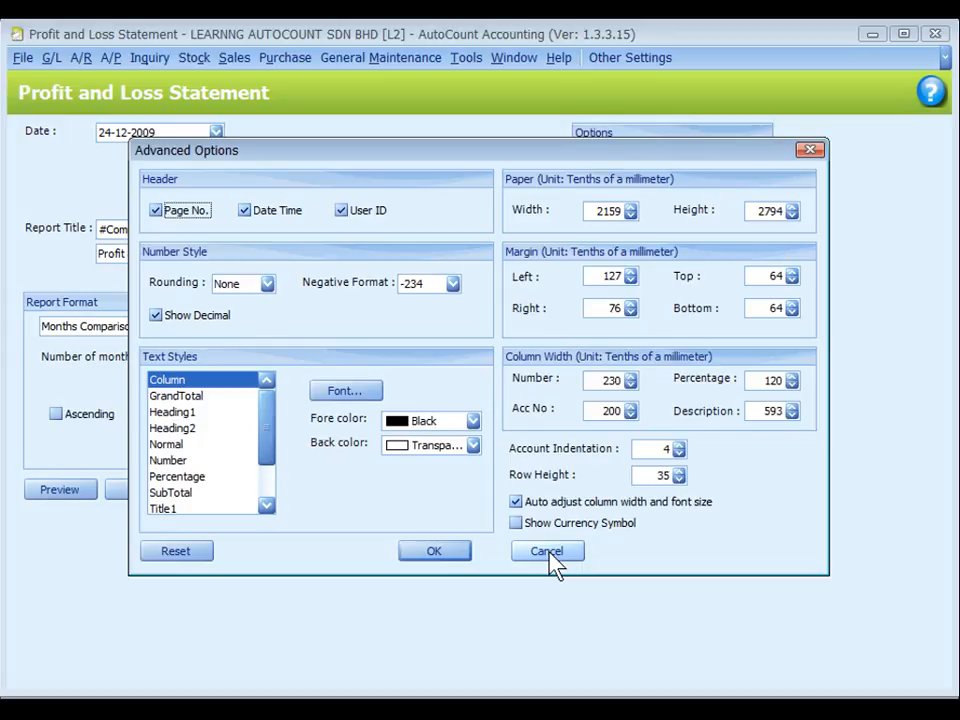
click(547, 551)
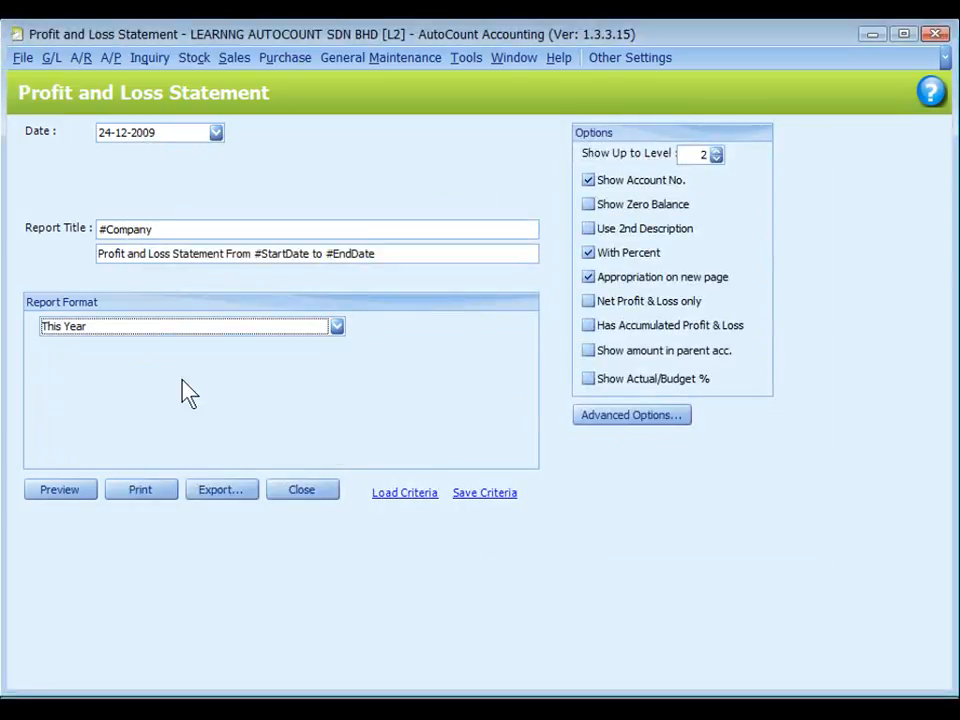
Preview the 01/01/2009–24/12/2009 statement and drill into Credit Sales (17 transactions, 29,128.00)
click(59, 489)
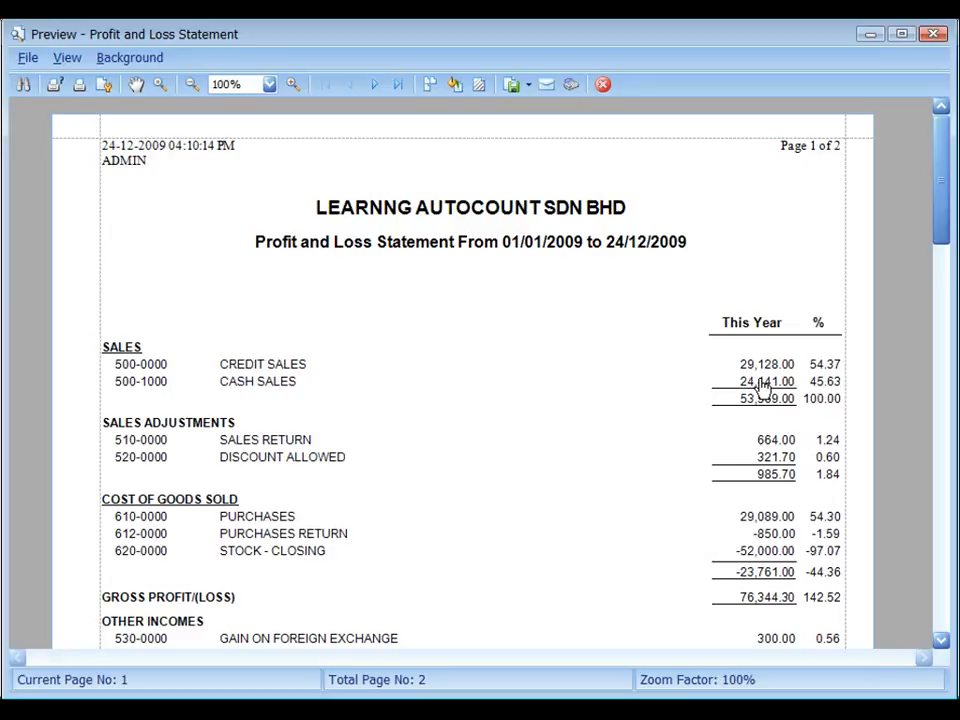
mouse_move(762, 392)
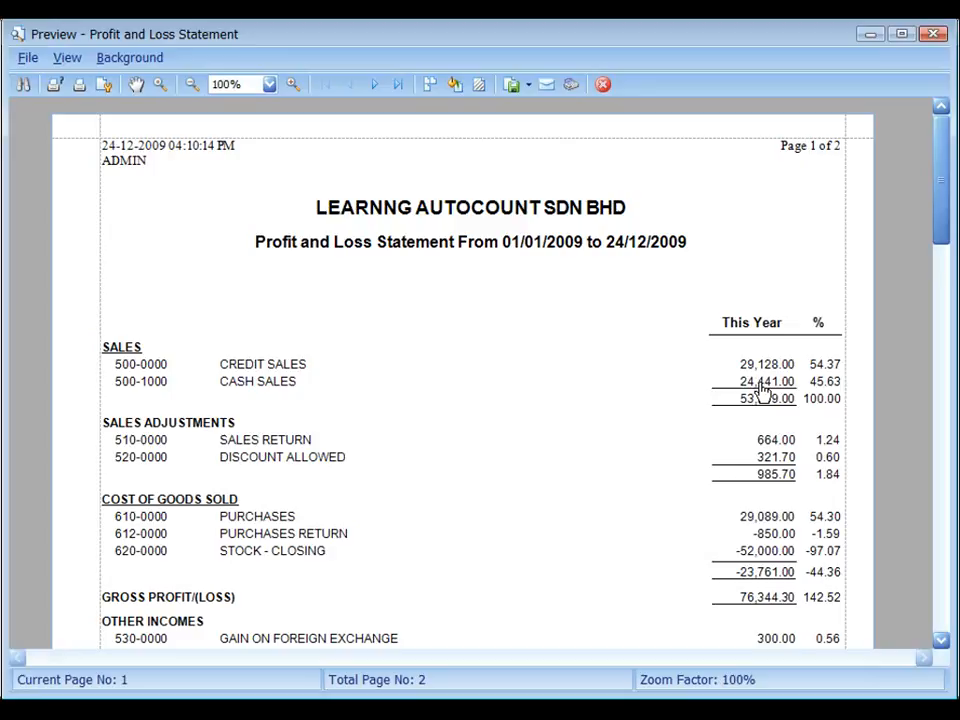
double_click(767, 364)
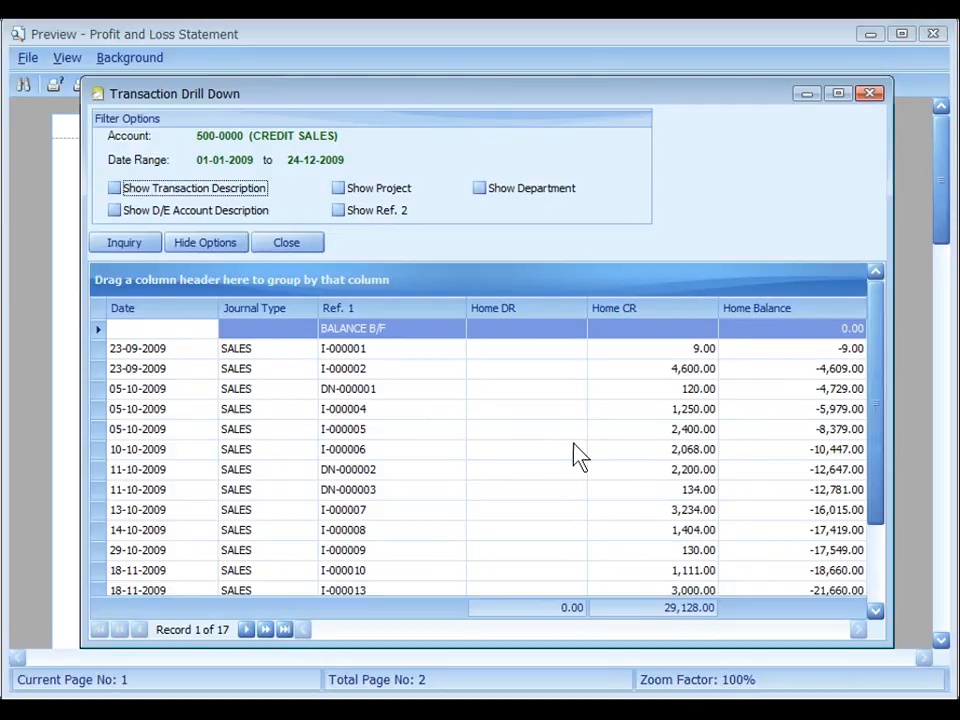
View source invoice I-000006 (2,068.00) from the drill-down, then close it
click(694, 449)
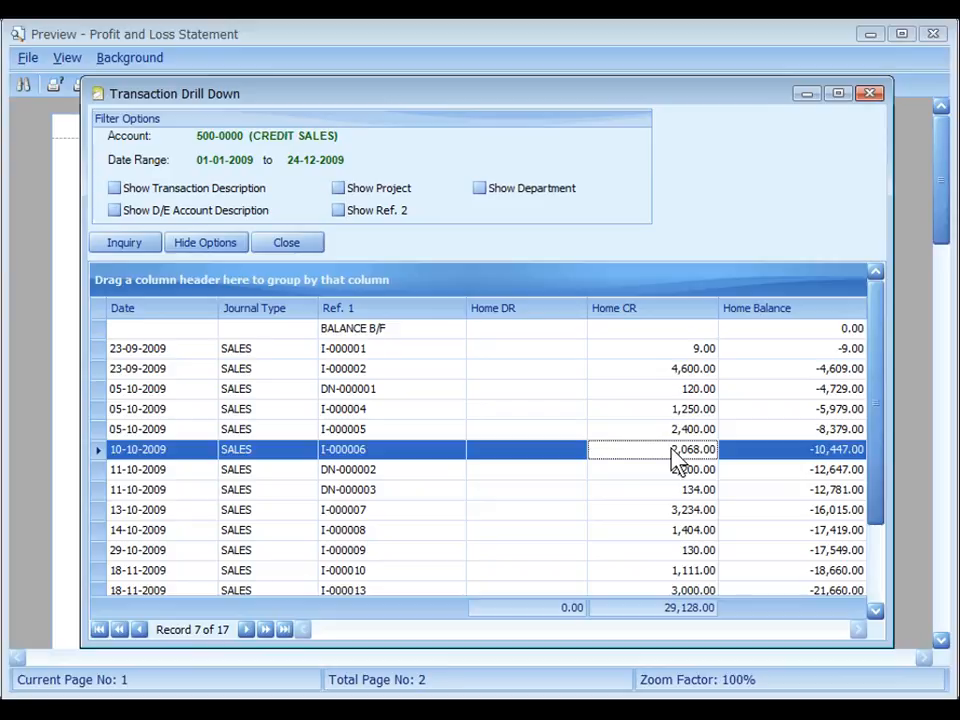
double_click(343, 449)
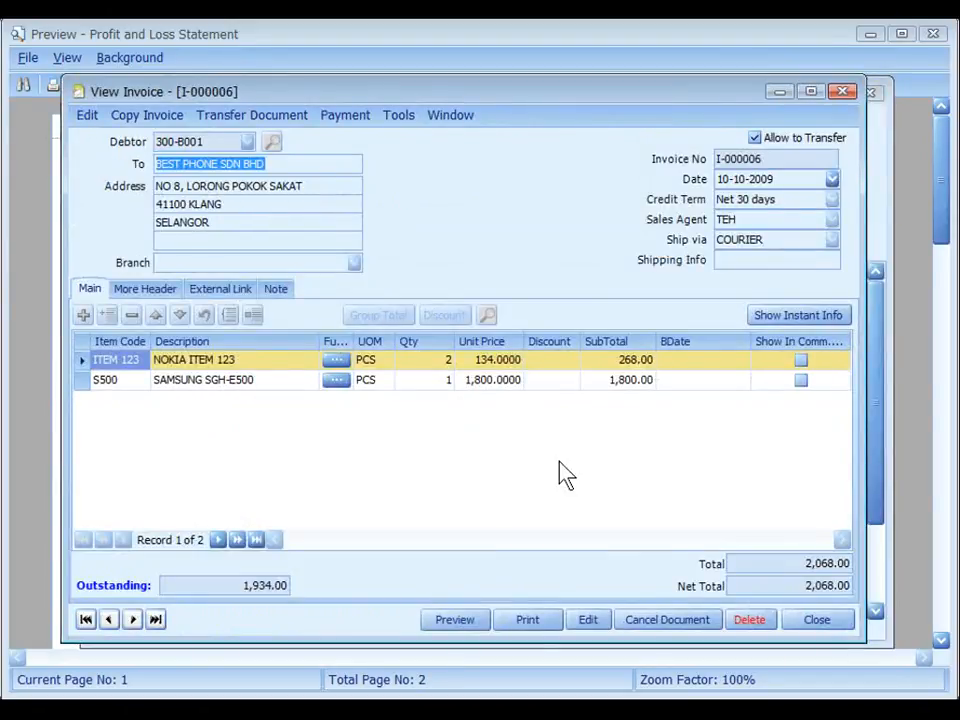
click(816, 619)
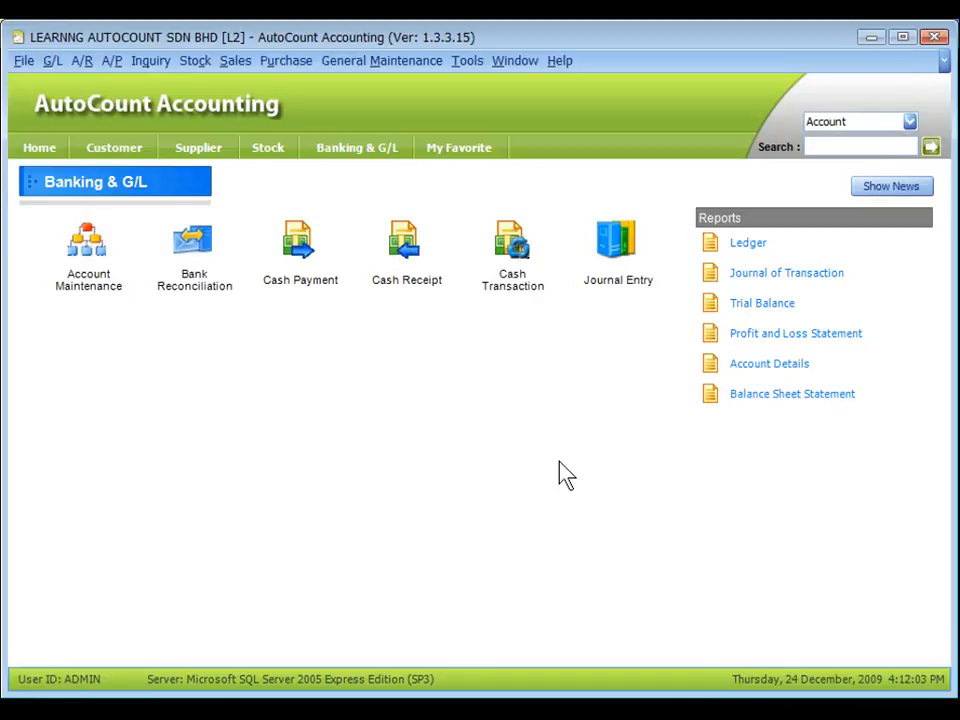